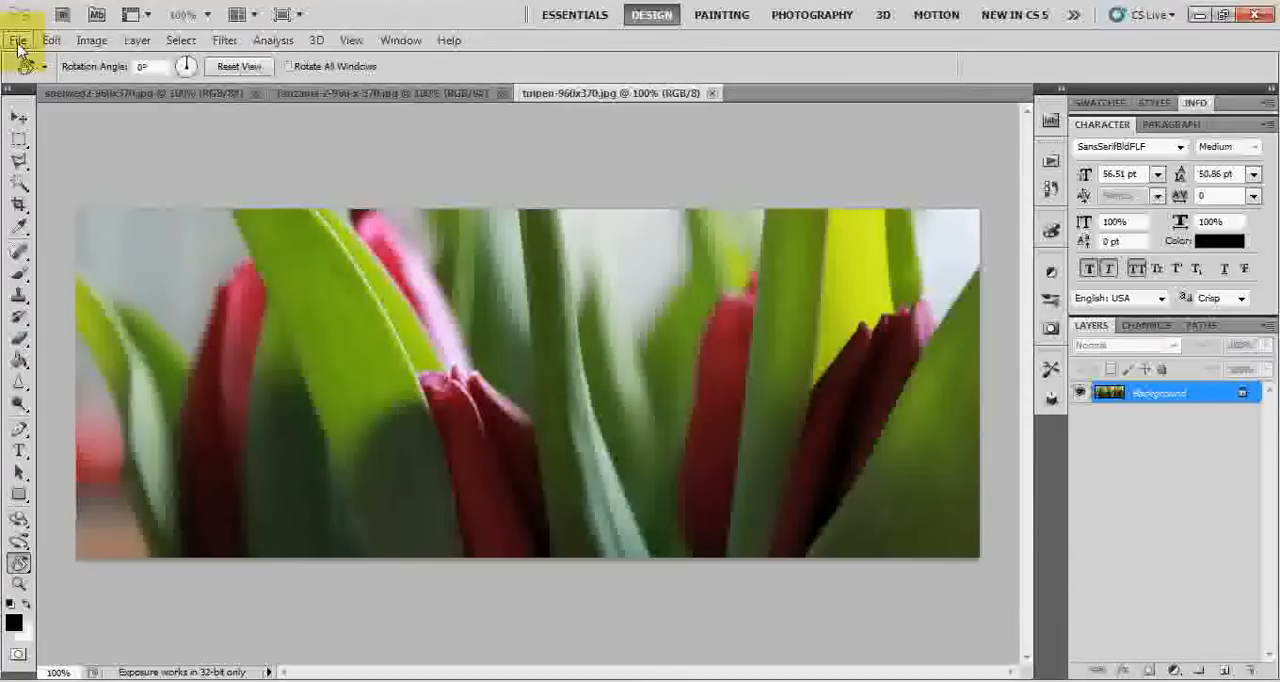
Flip through the tulpen, Tanzania and snelweg2 photos, ending on the snelweg2 highway shot
left_click(17, 40)
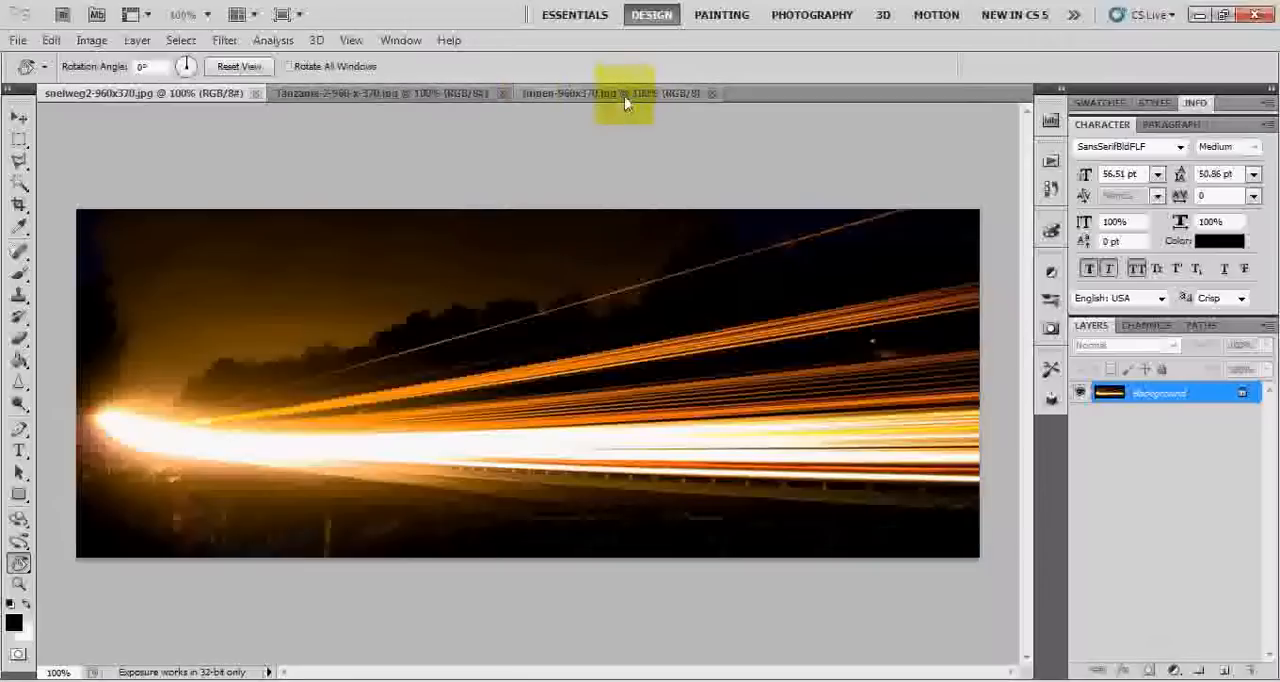
left_click(617, 93)
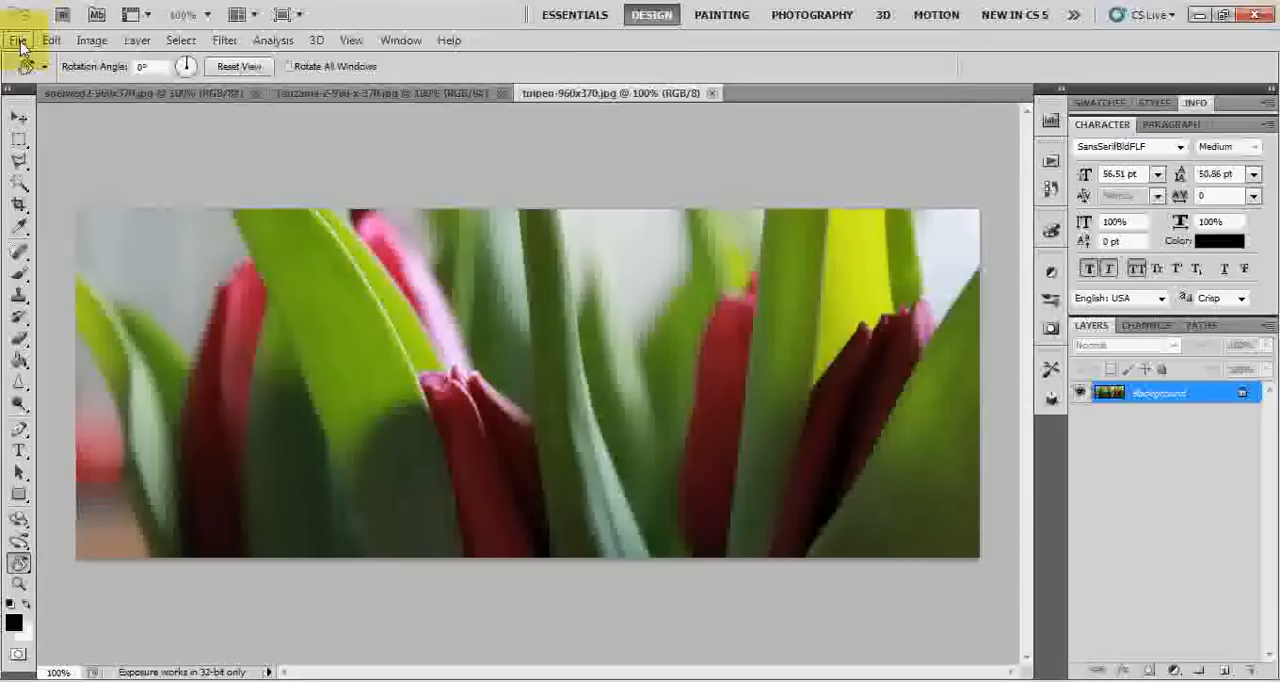
left_click(380, 93)
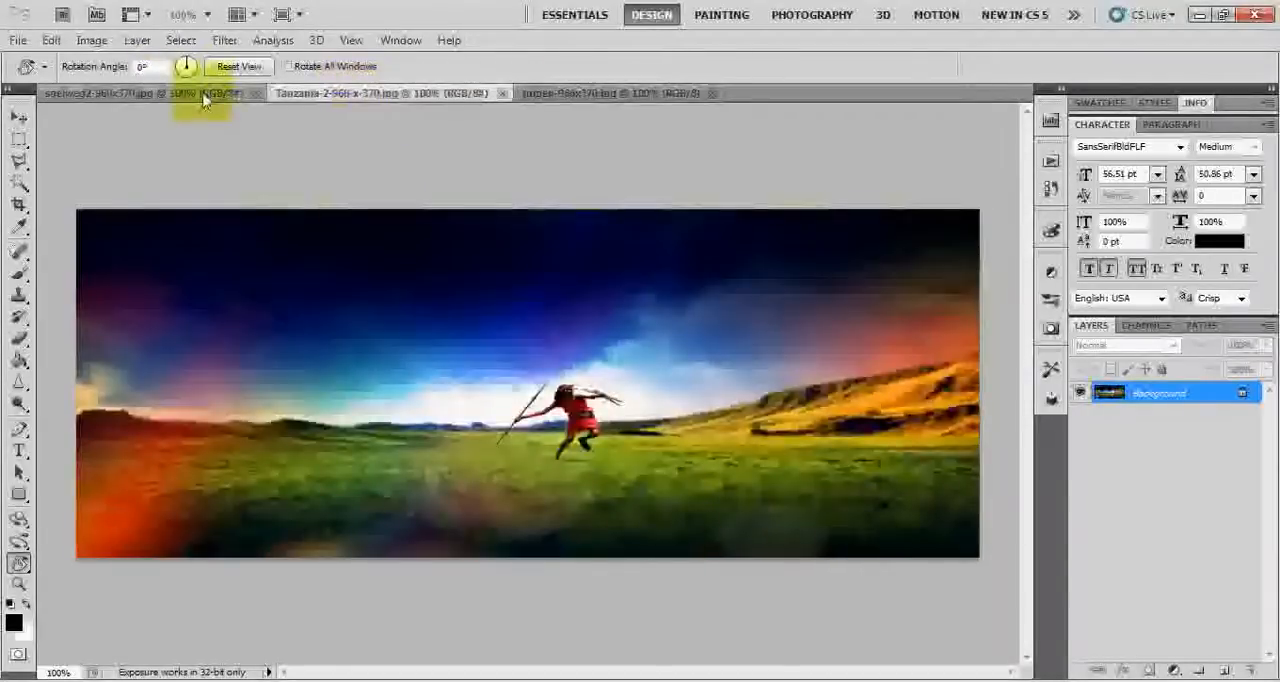
left_click(150, 93)
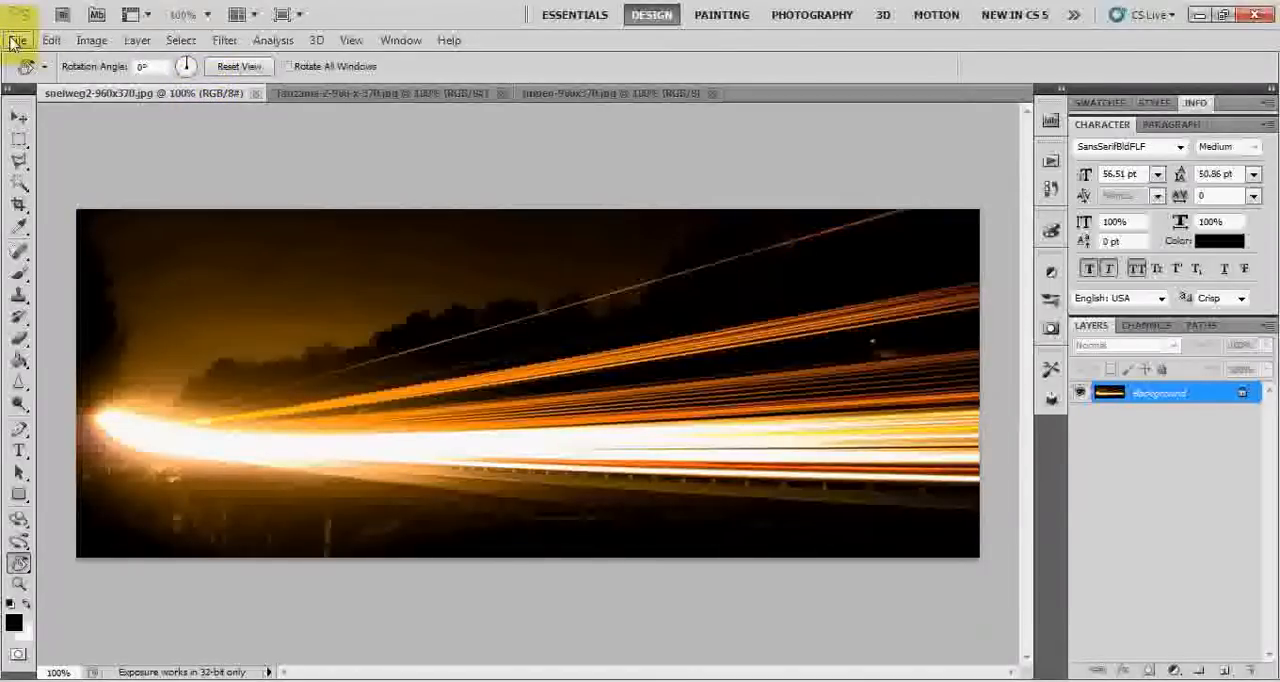
left_click(16, 40)
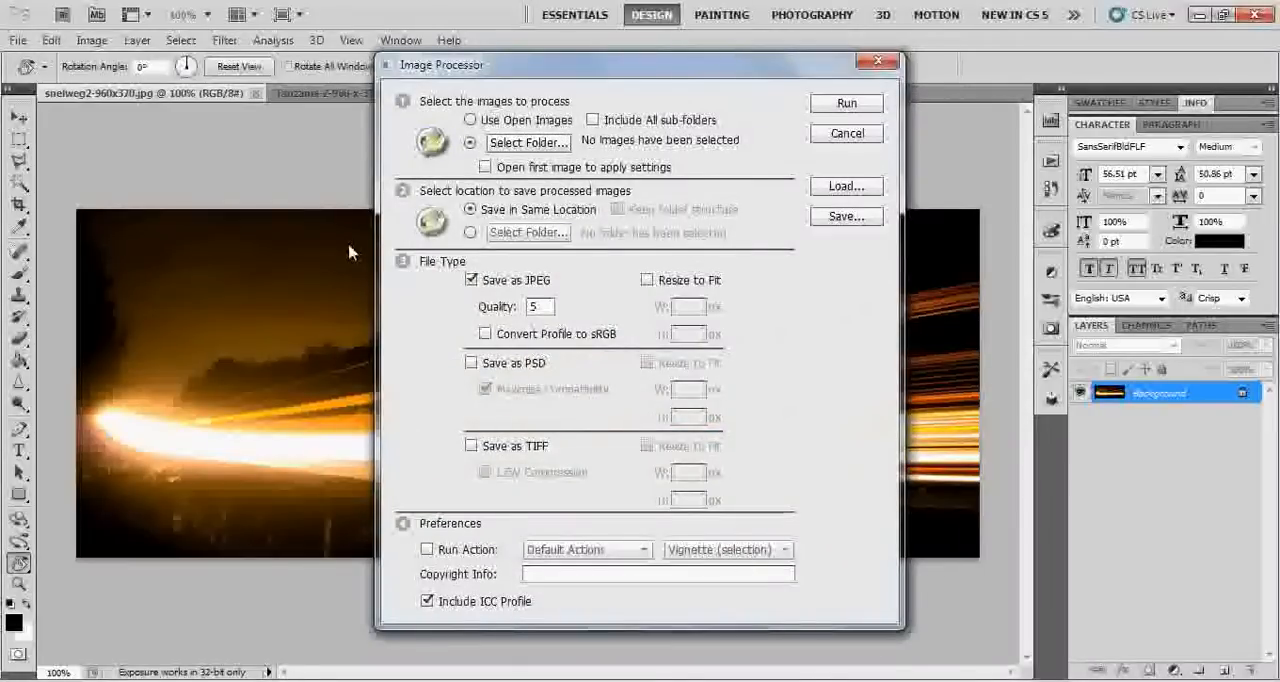
mouse_move(540, 443)
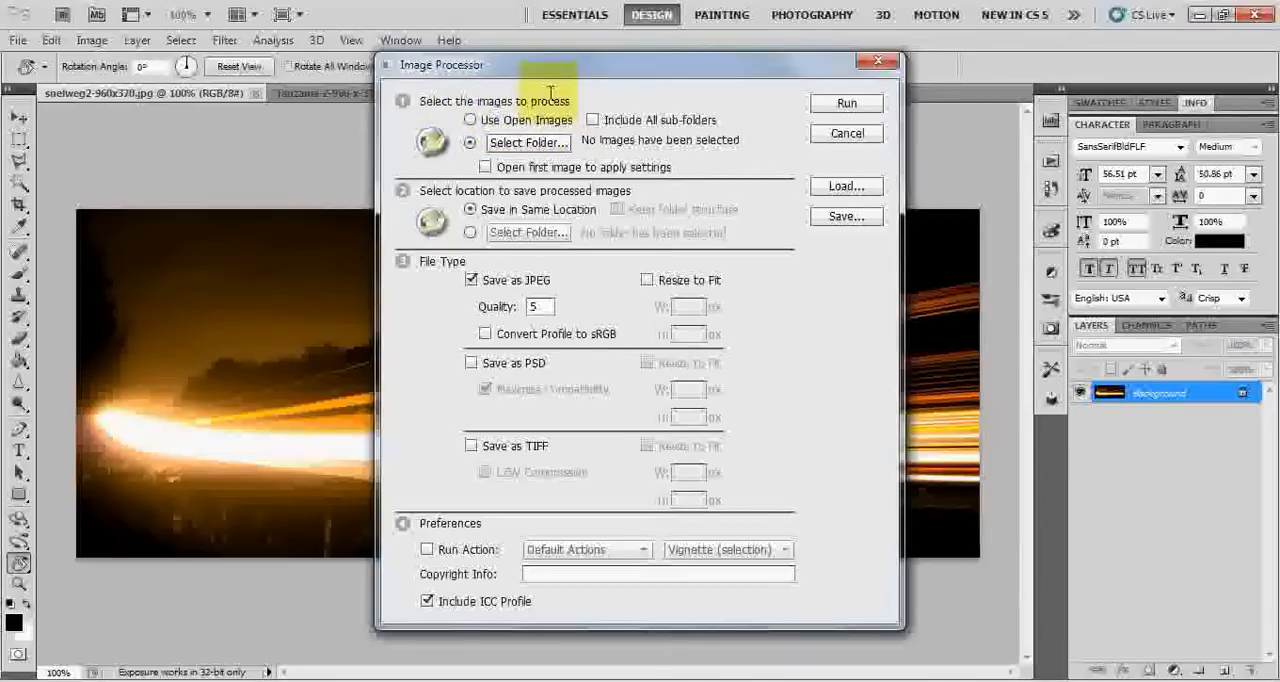
mouse_move(528, 143)
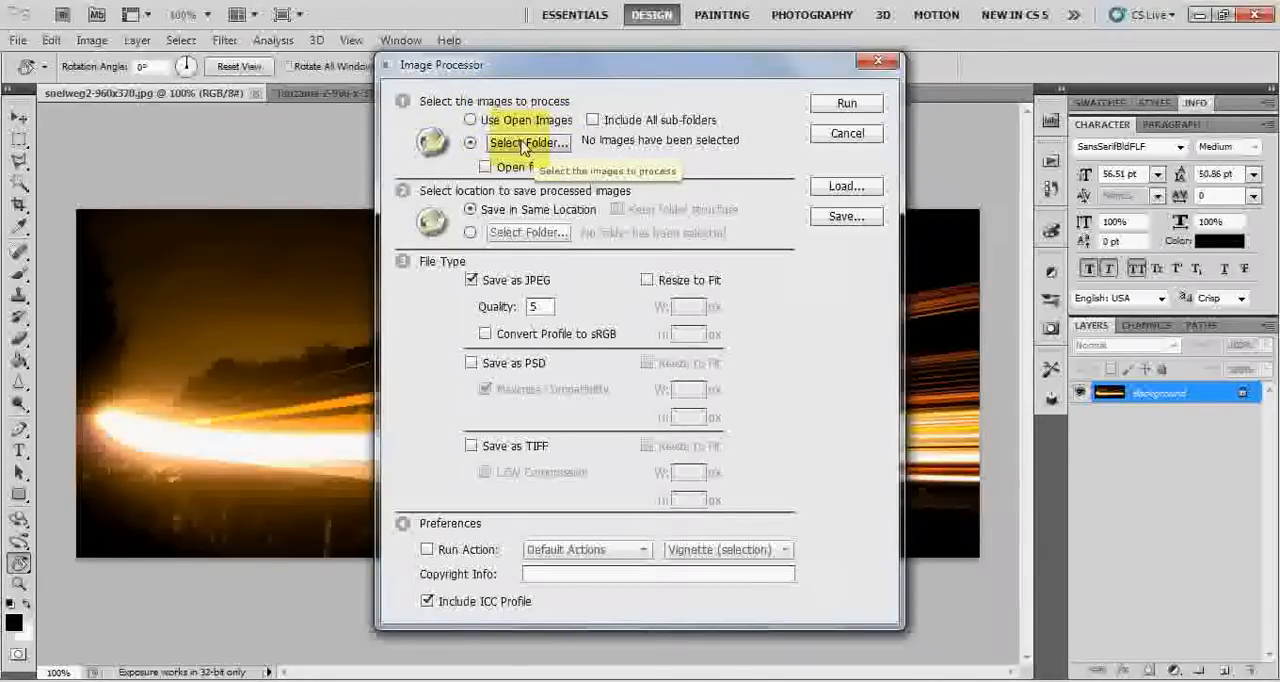
mouse_move(340, 130)
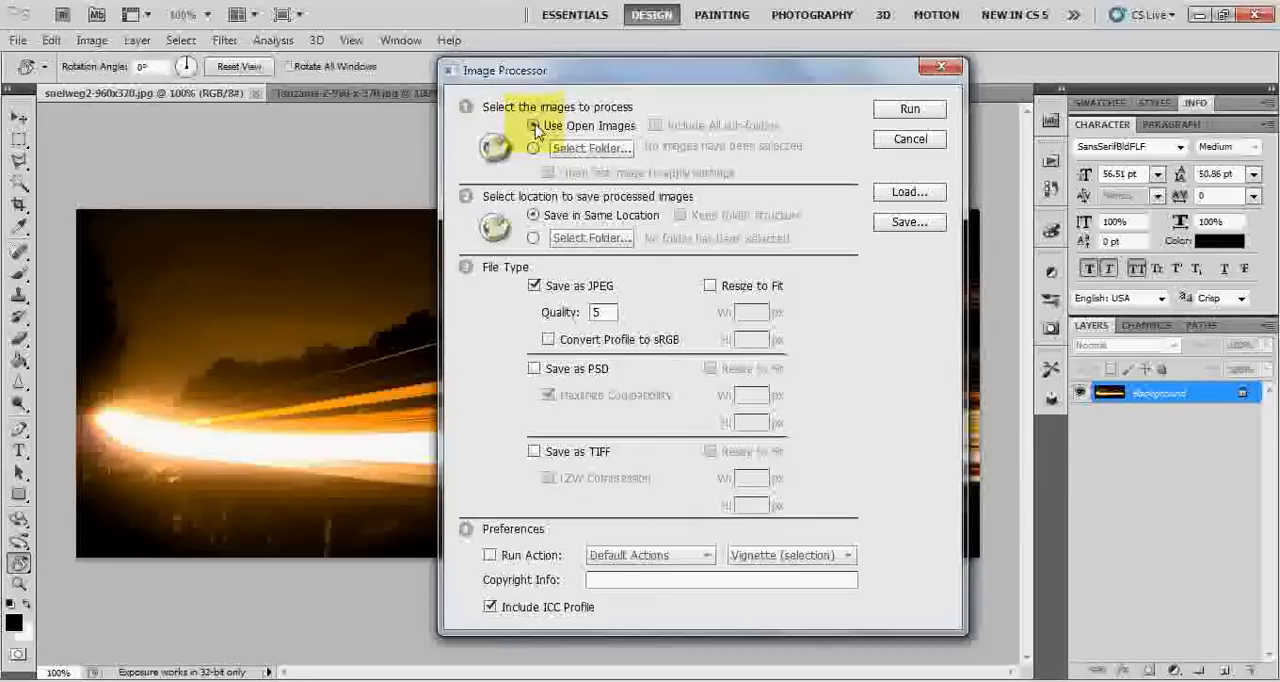
Set Image Processor to use the open images and save to a separate folder
left_click(535, 125)
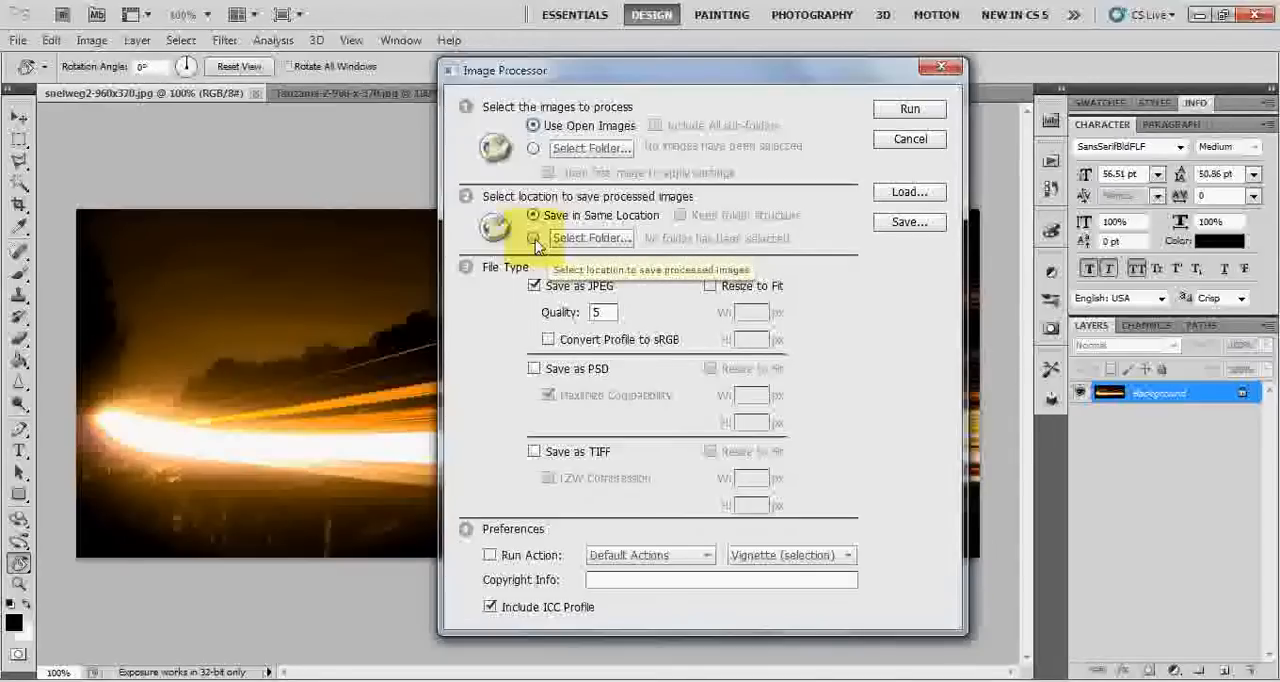
left_click(534, 232)
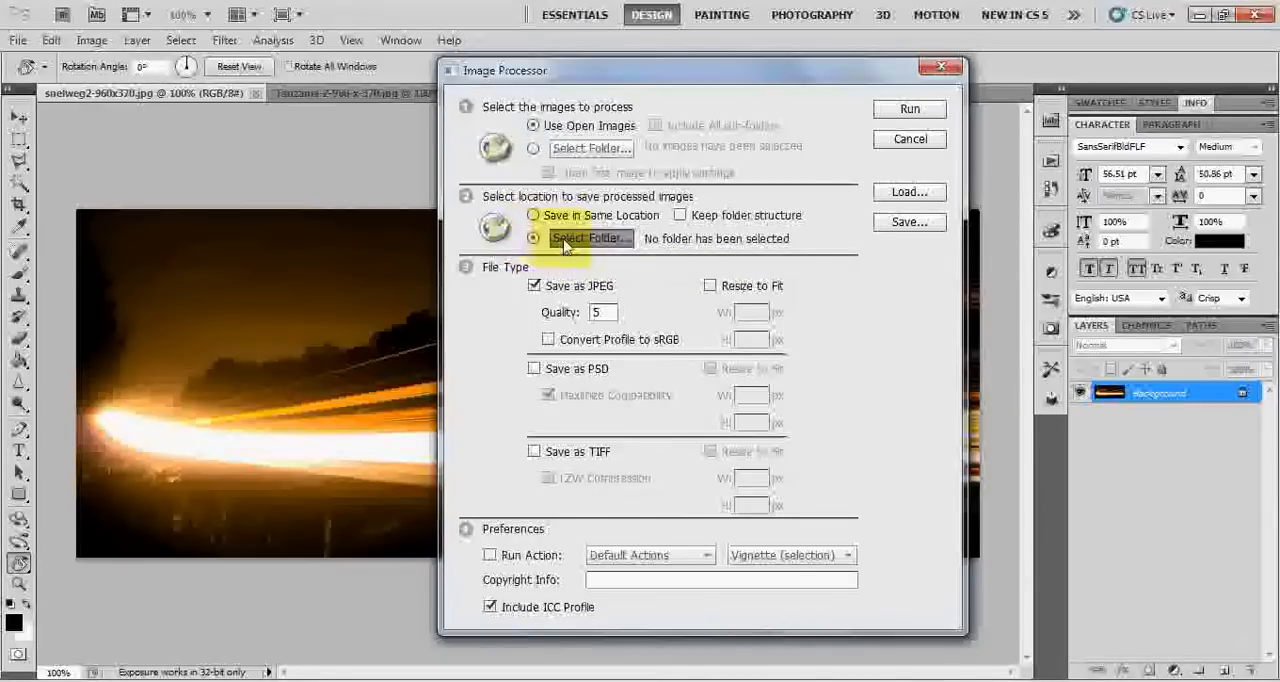
Make a new Desktop folder named 'resized' and choose it as the save destination
left_click(591, 238)
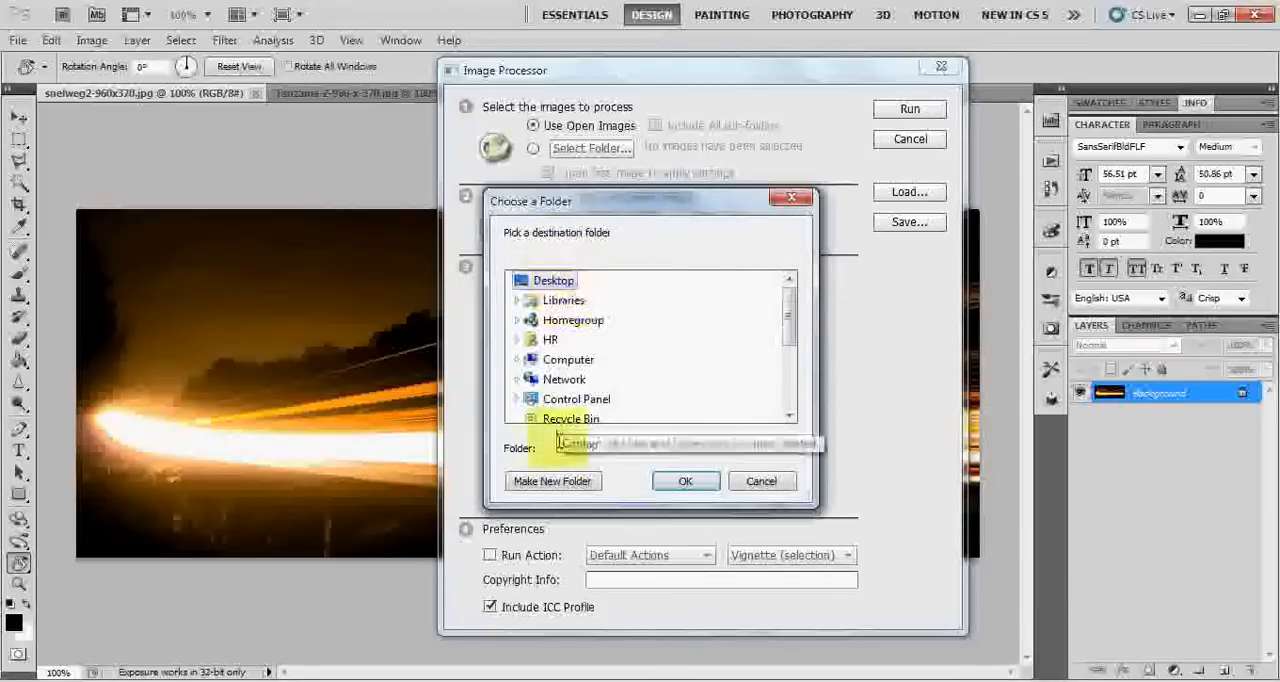
left_click(553, 481)
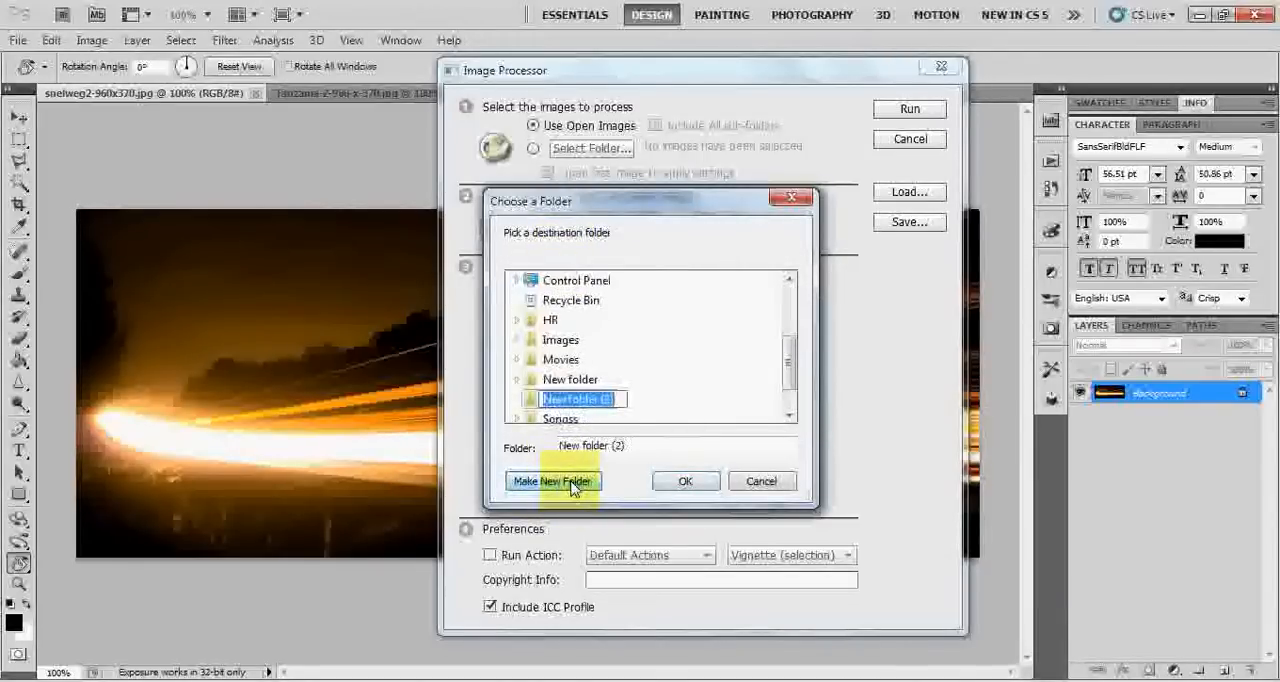
type("resiz")
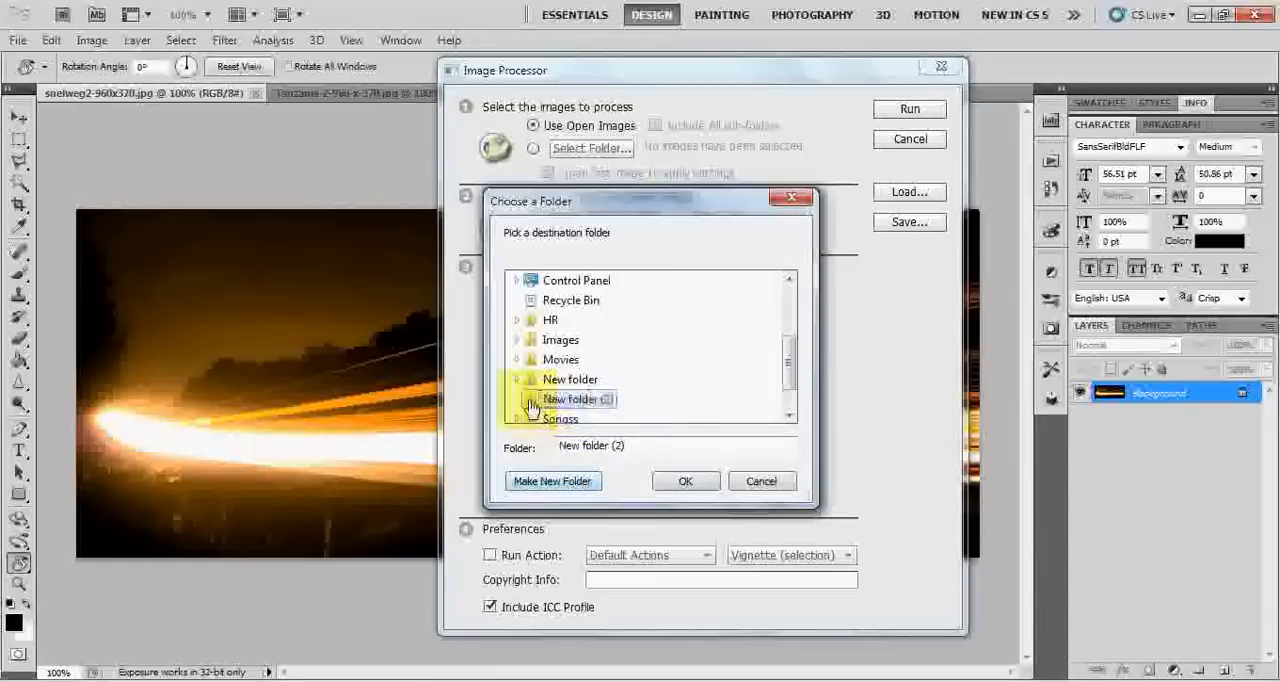
left_click(685, 481)
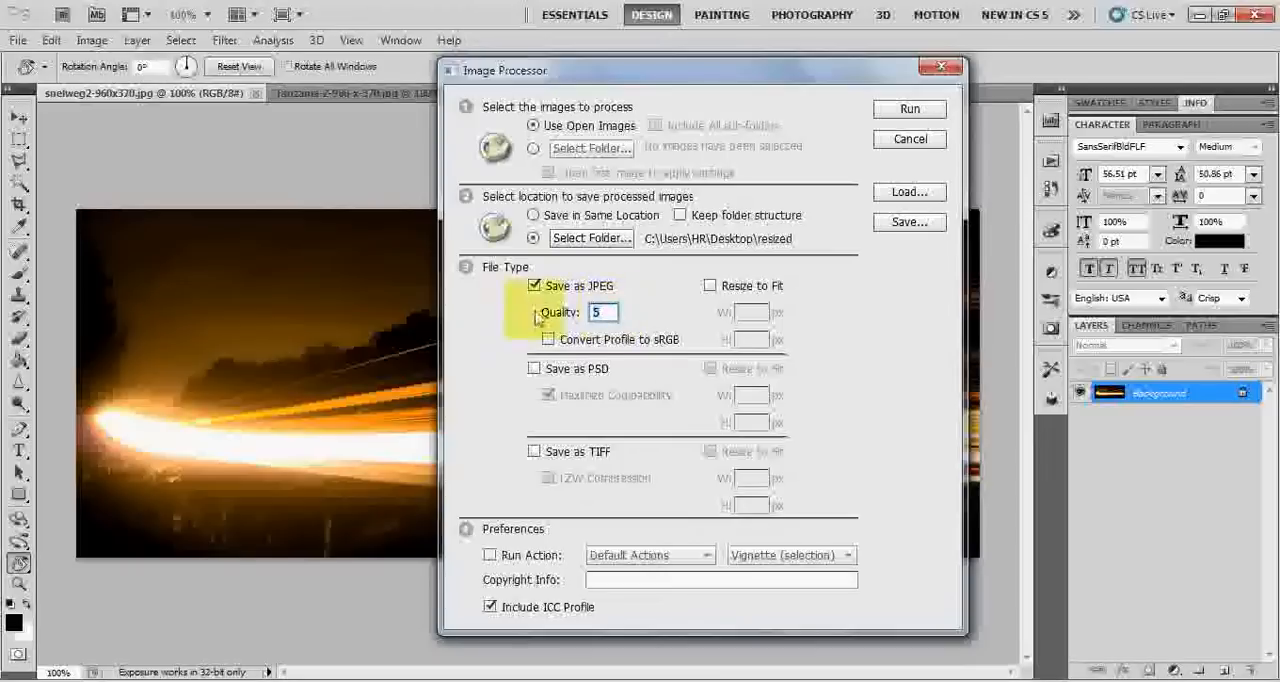
Set JPEG quality to 8 and turn on Resize to Fit at 640 by 280 px
type("8")
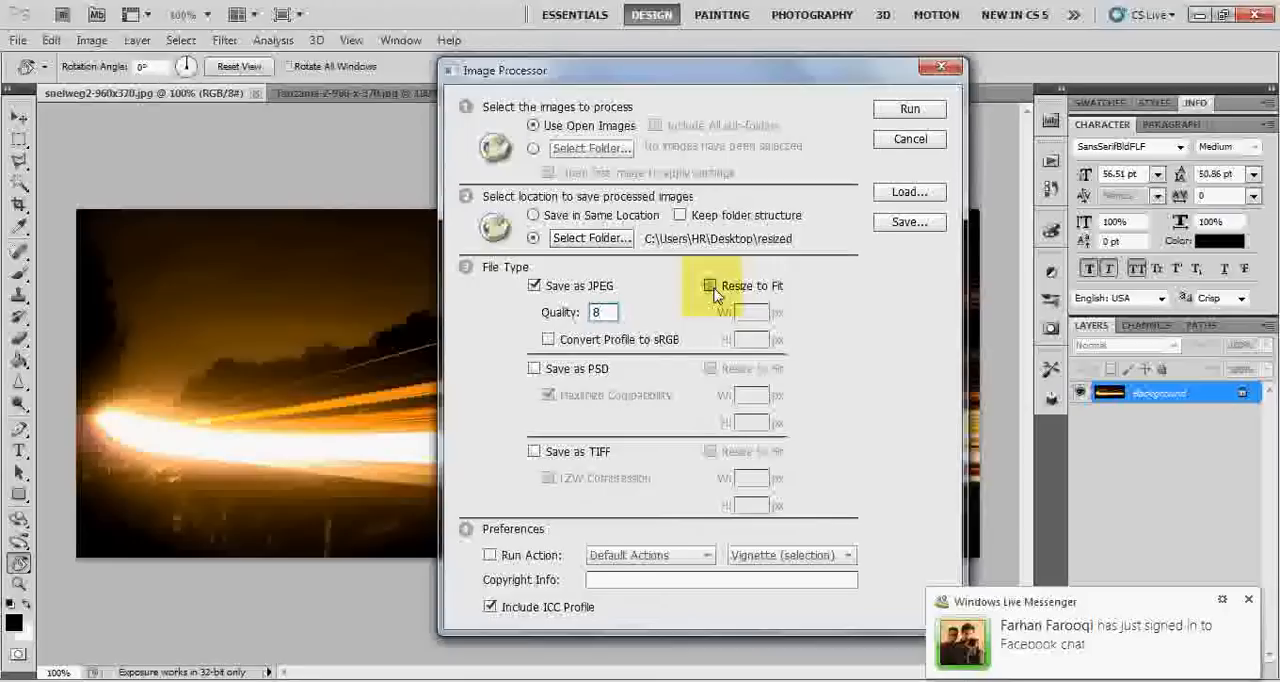
left_click(711, 285)
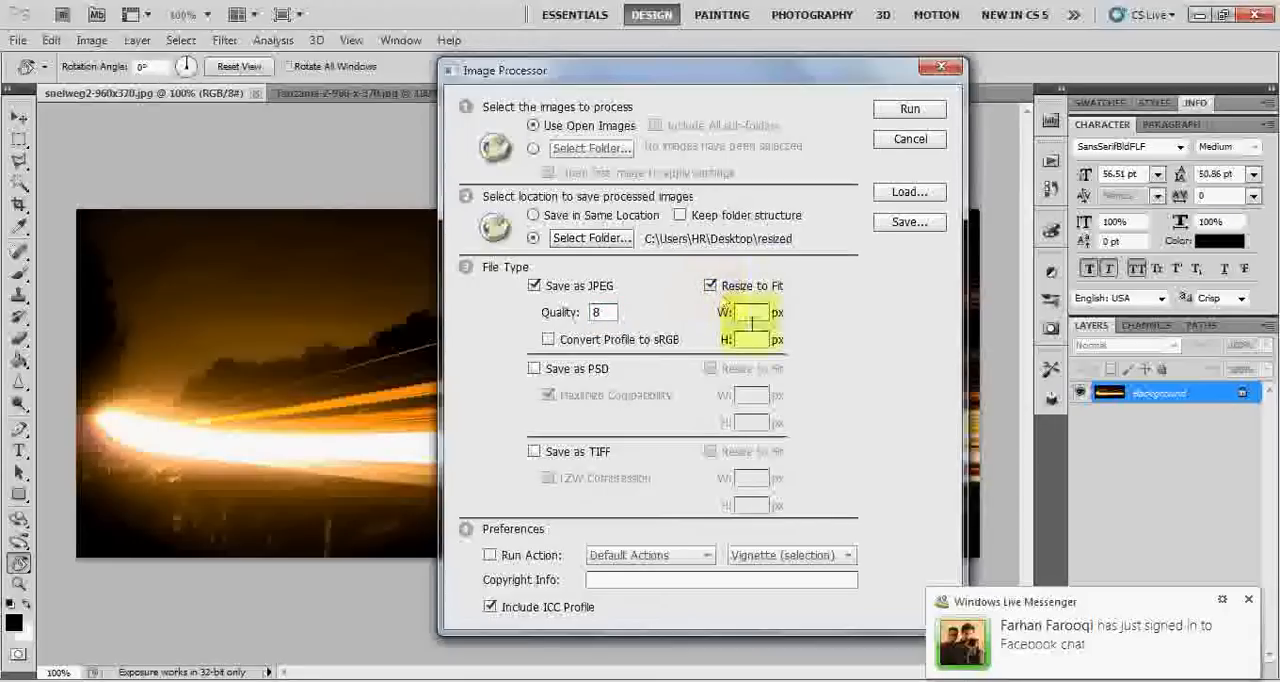
left_click(748, 312)
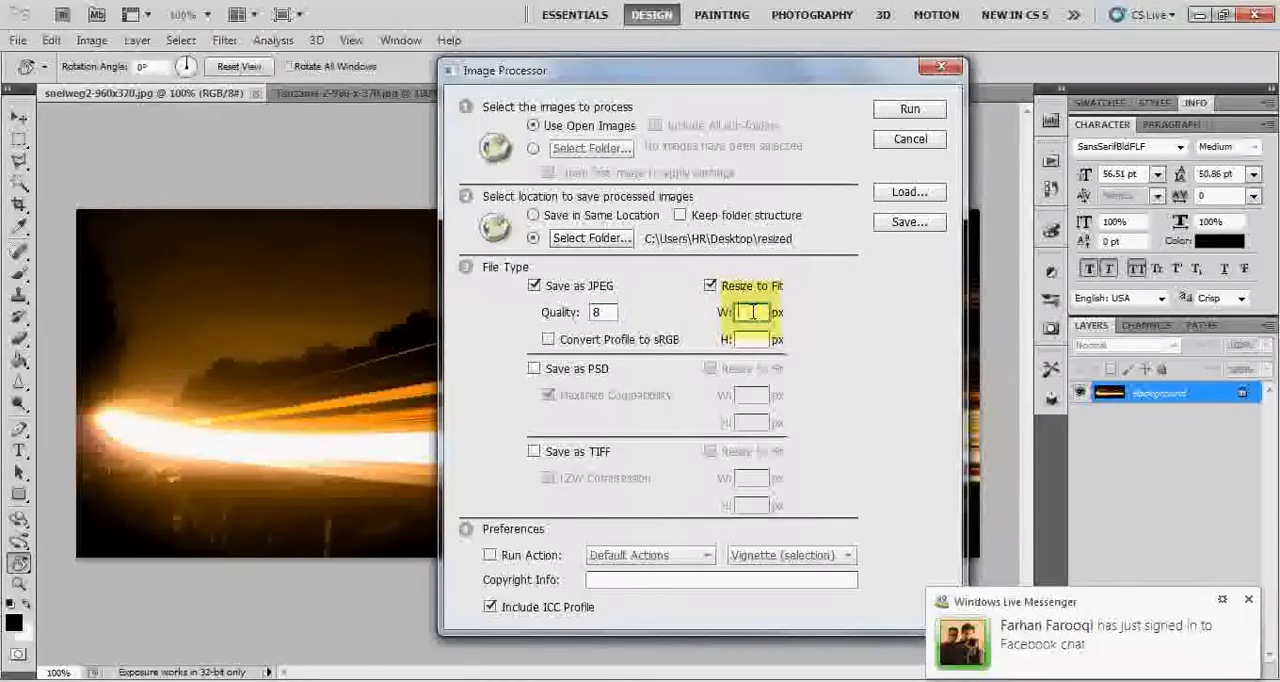
type("640")
left_click(751, 339)
type("280")
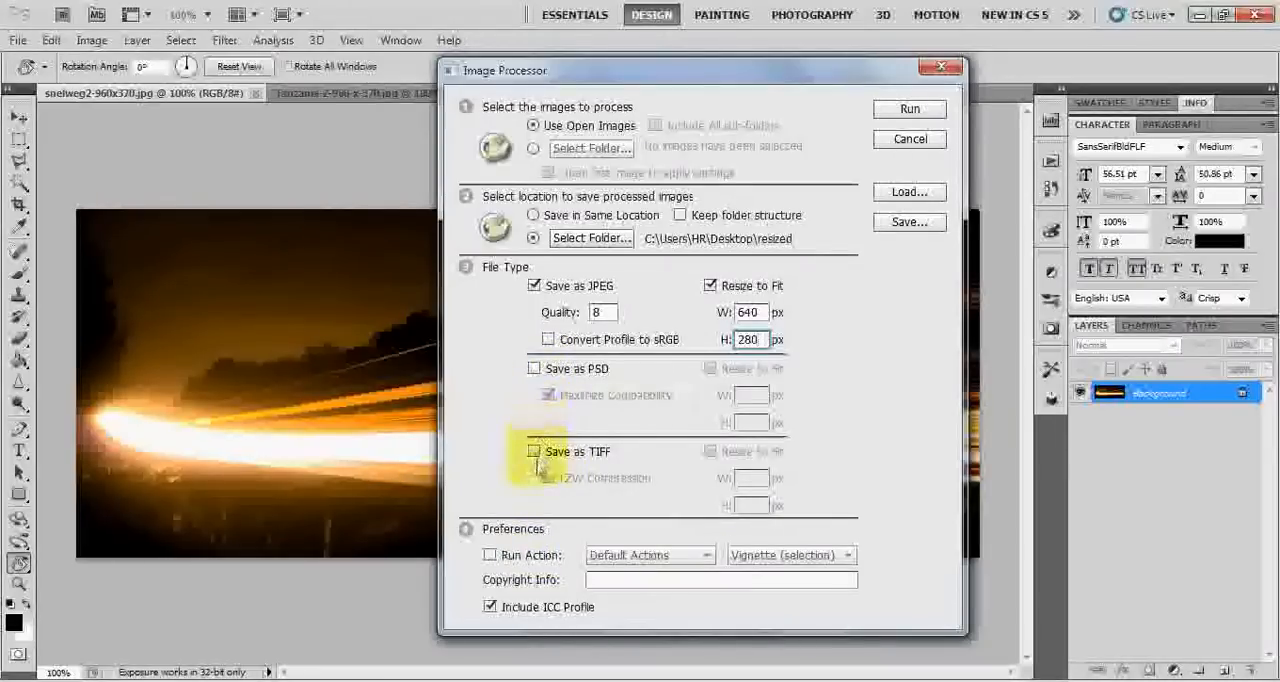
mouse_move(535, 528)
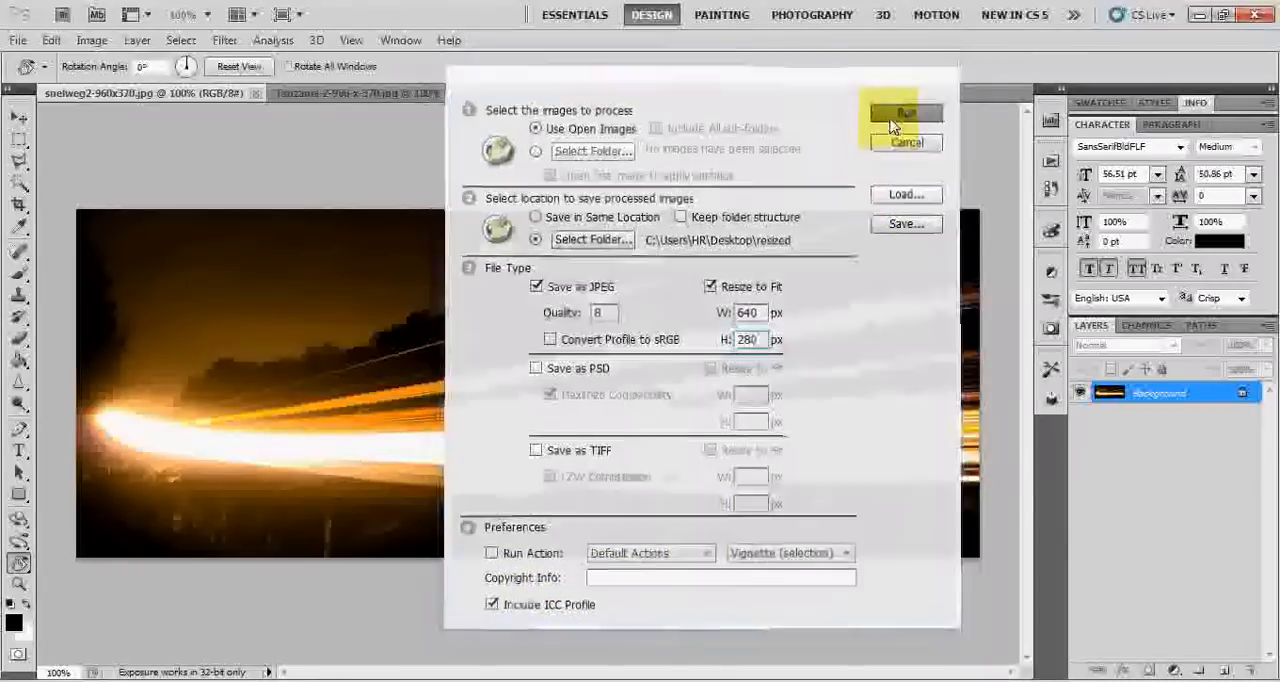
Run Image Processor on the three open photos and wait for it to finish
left_click(904, 112)
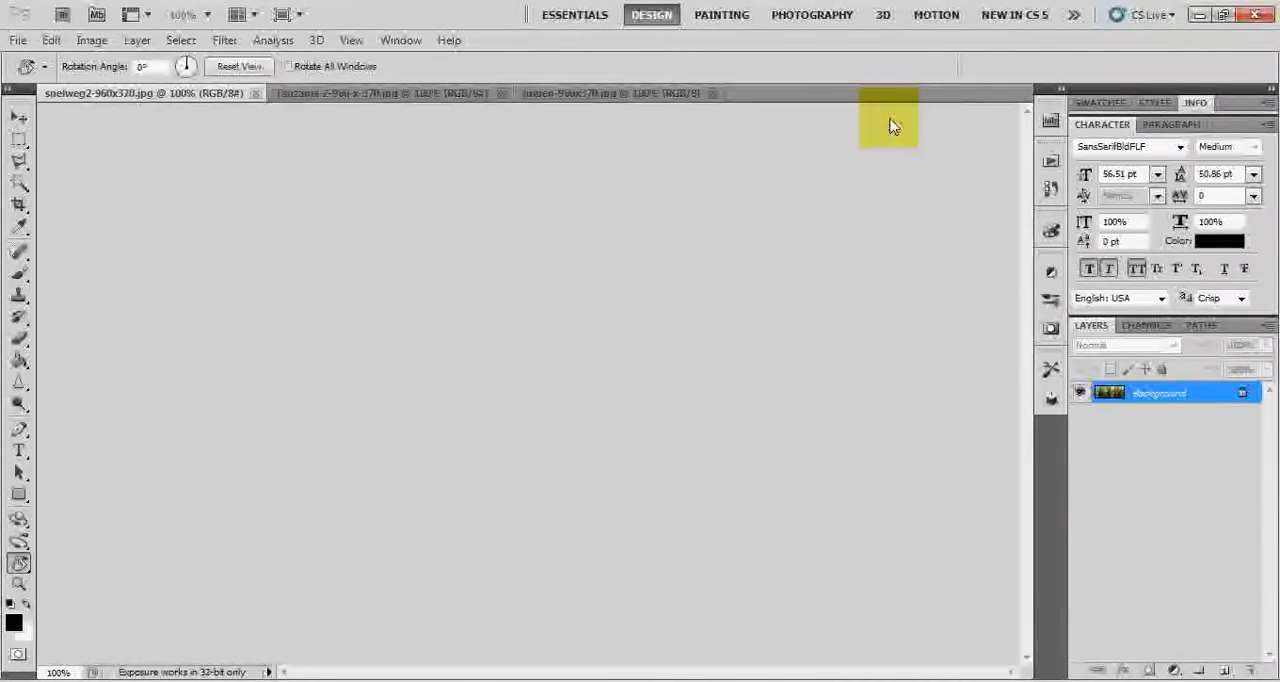
left_click(590, 93)
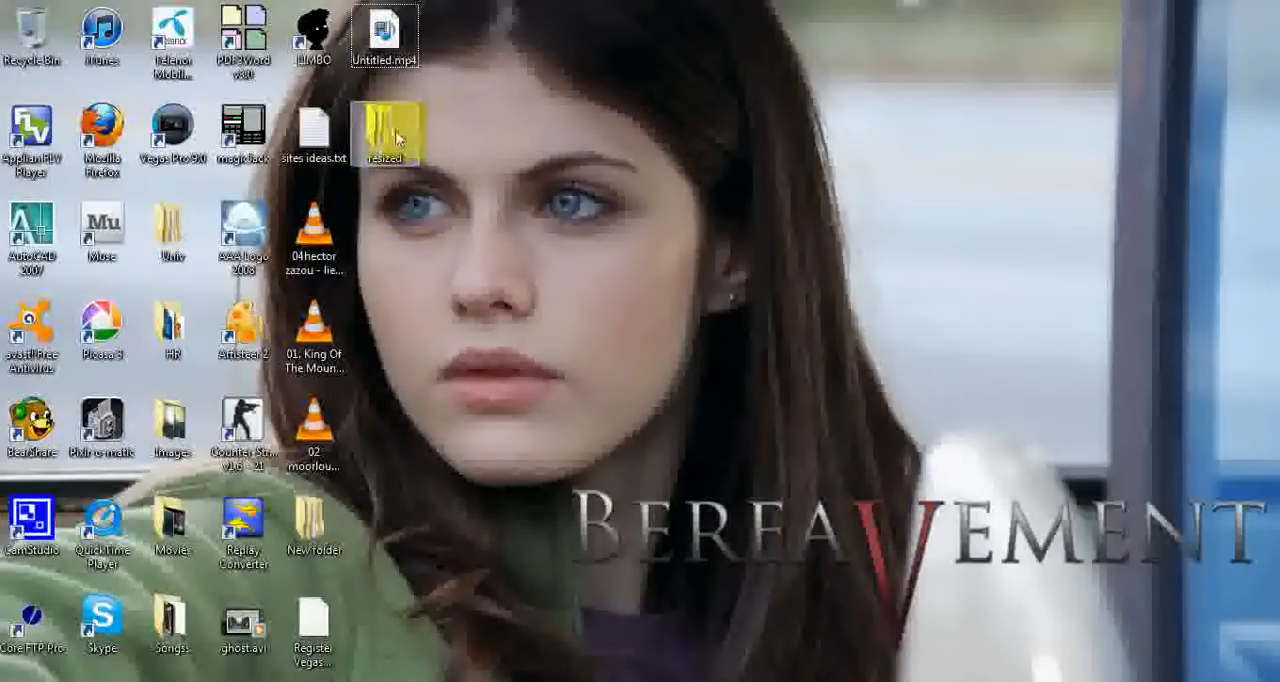
Open the resized folder in large icons and check the snelweg2 and tulpen dimensions
double_click(385, 135)
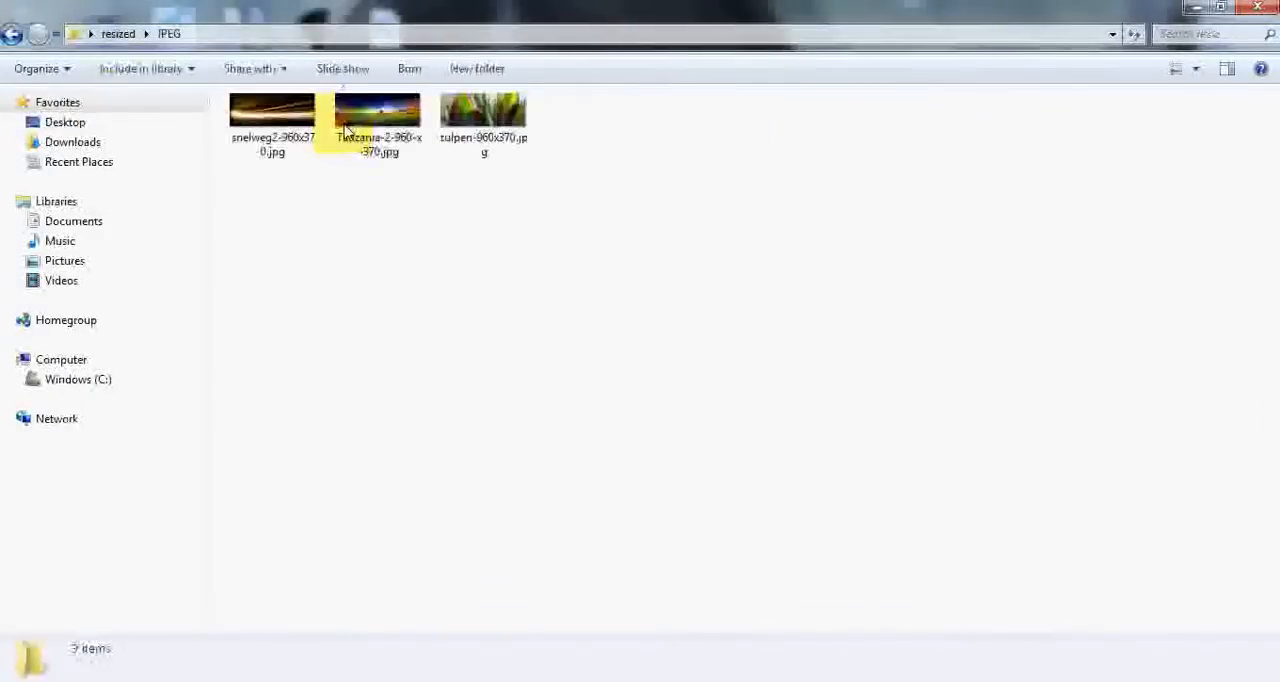
left_click(272, 115)
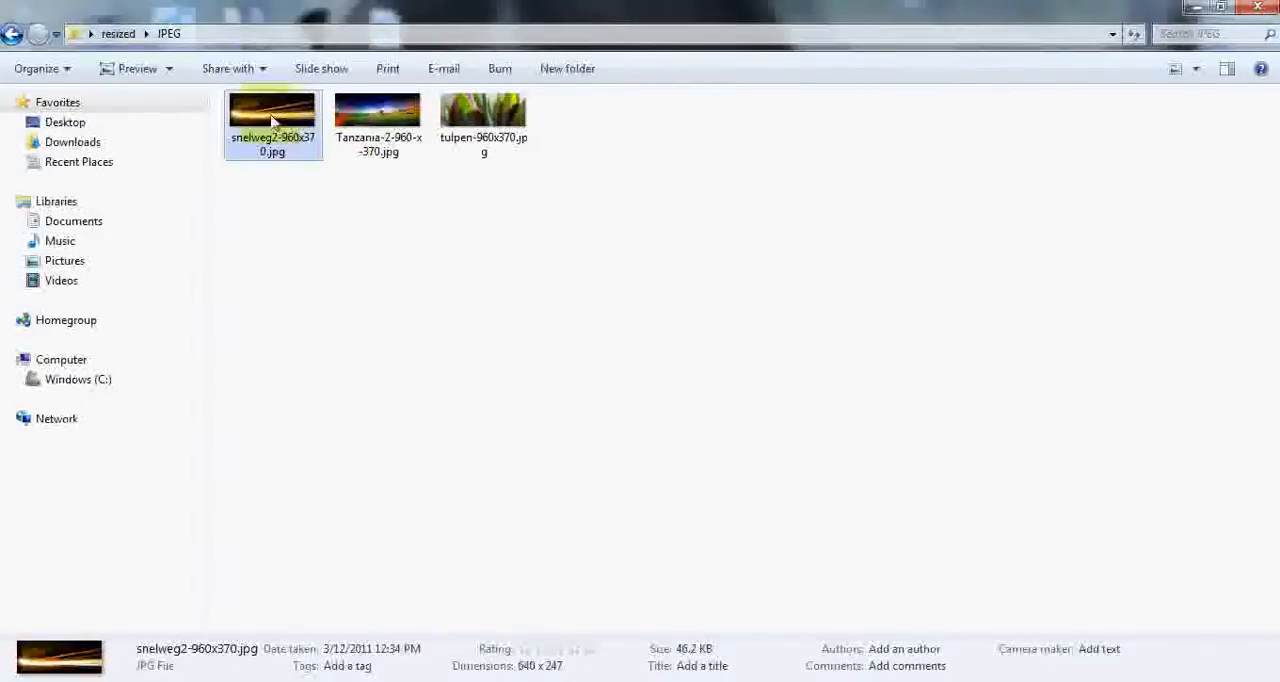
left_click(857, 208)
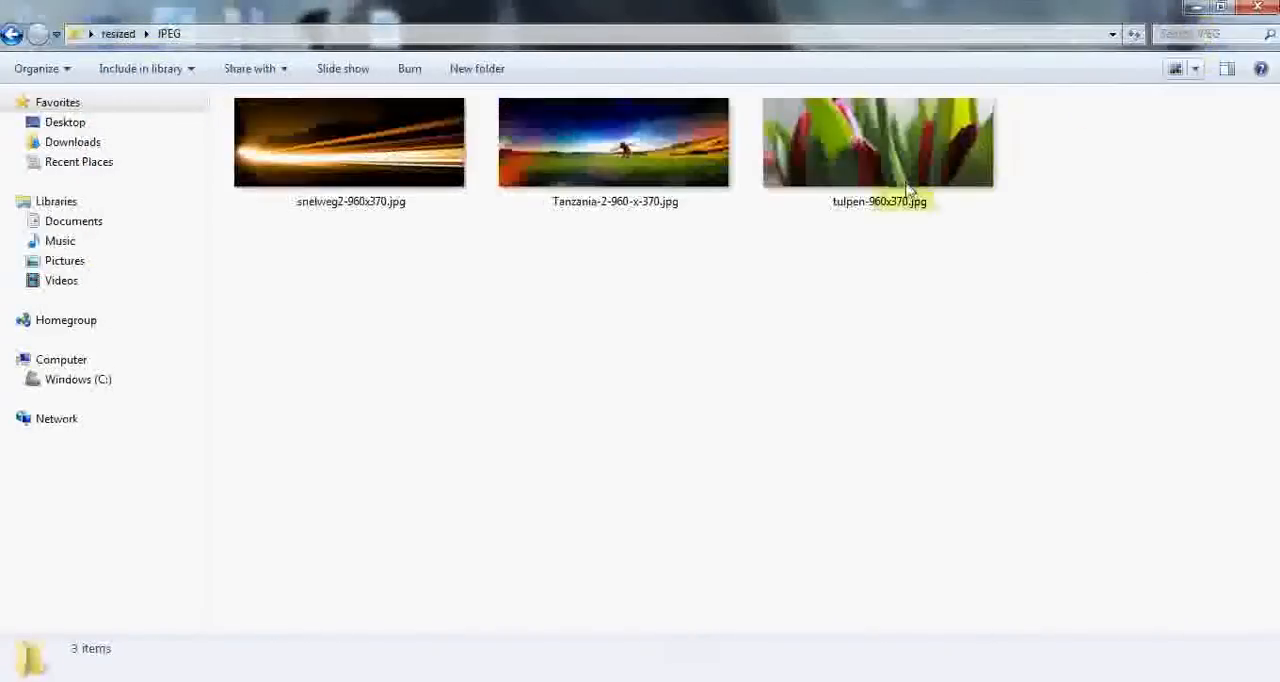
left_click(350, 142)
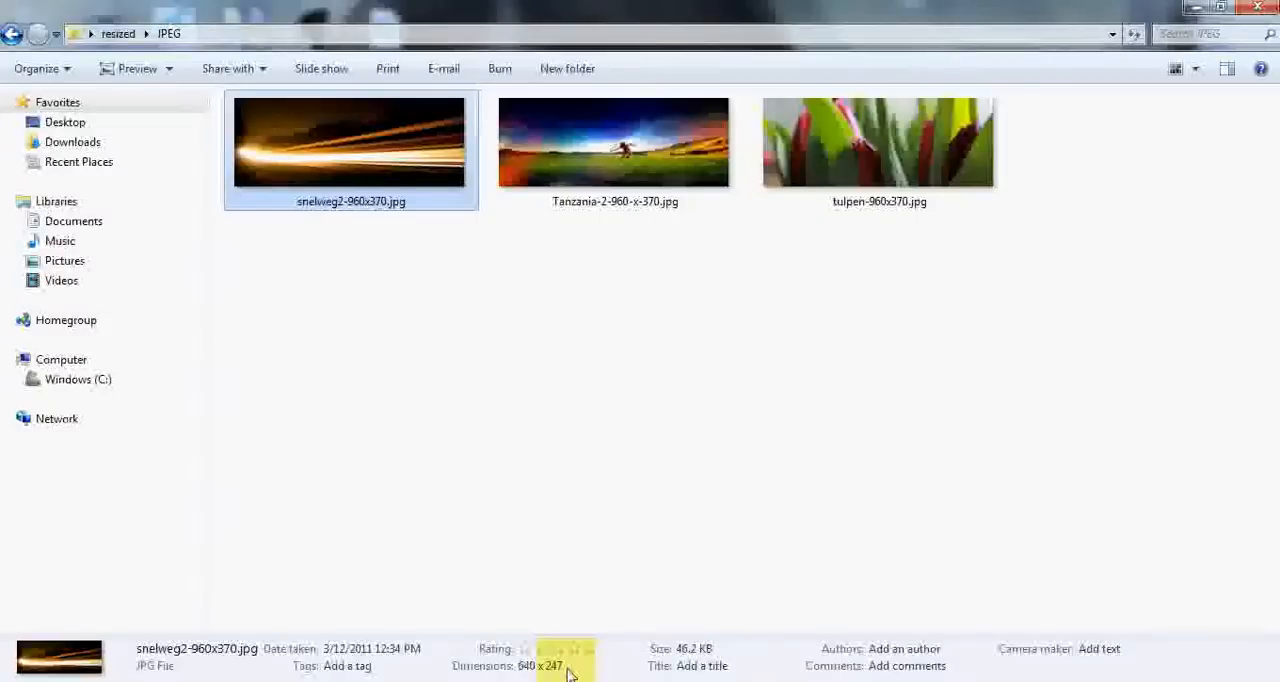
left_click(878, 142)
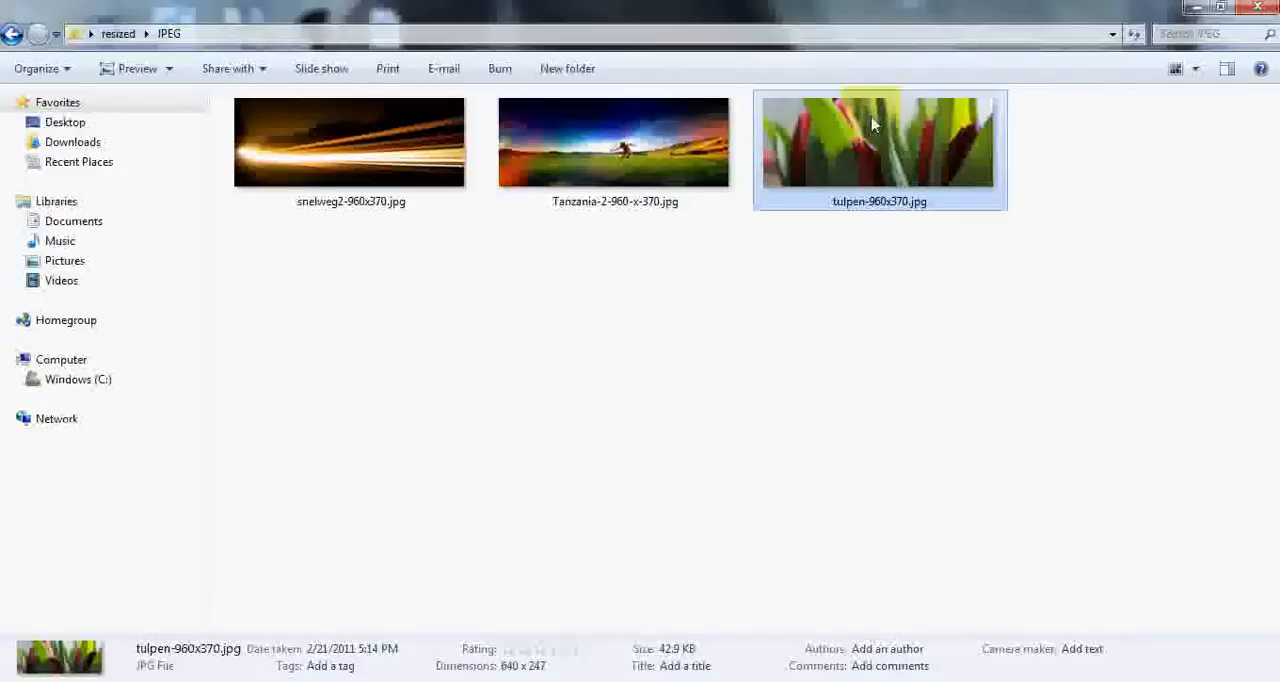
View the snelweg2 output in Photo Viewer, close it, and deselect the files
left_click(350, 142)
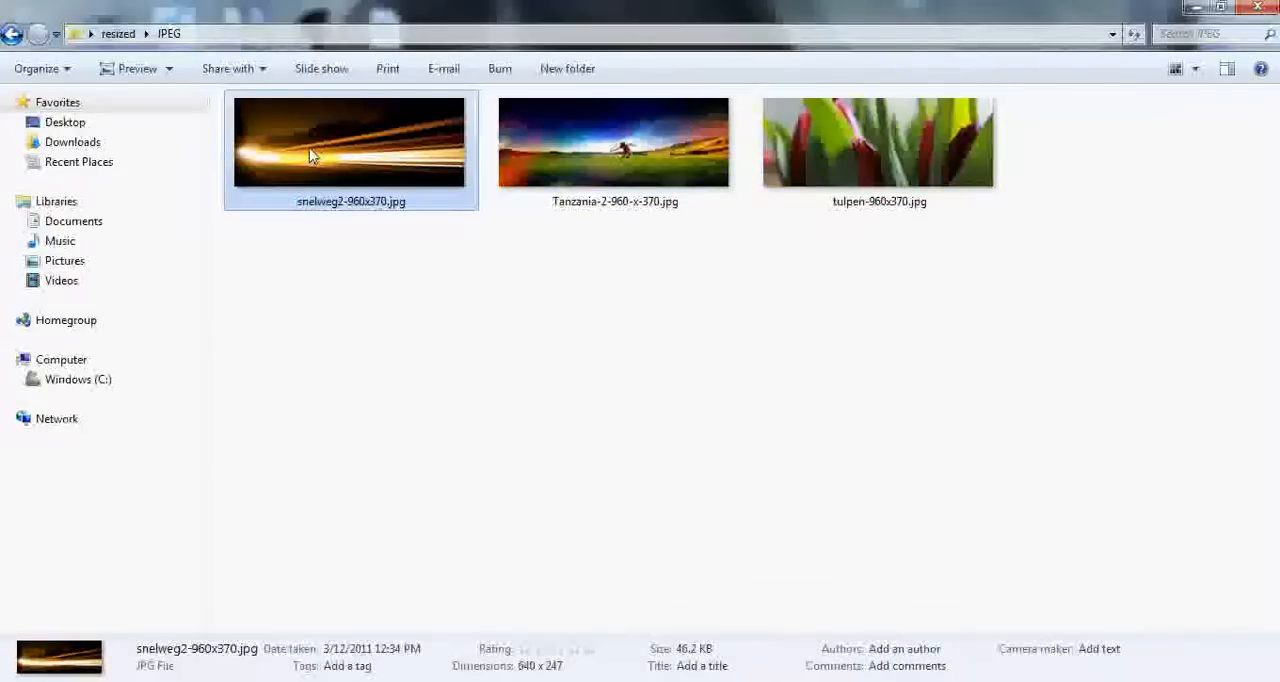
double_click(350, 142)
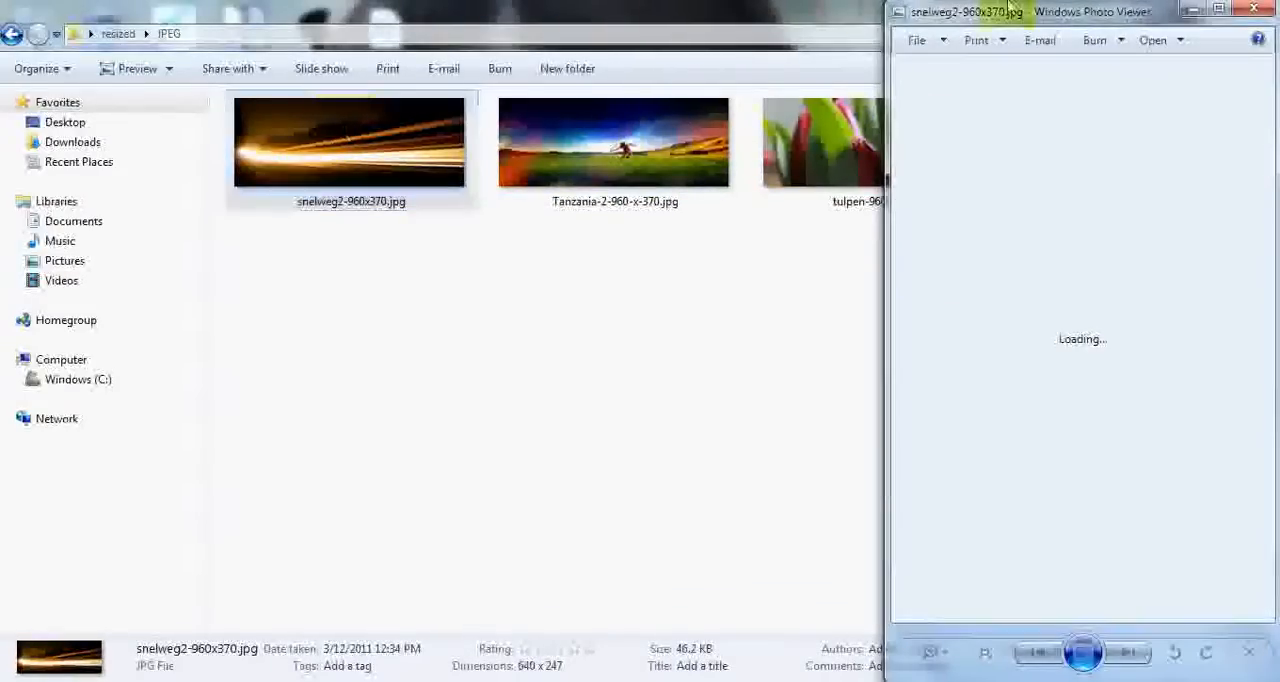
left_click(1218, 11)
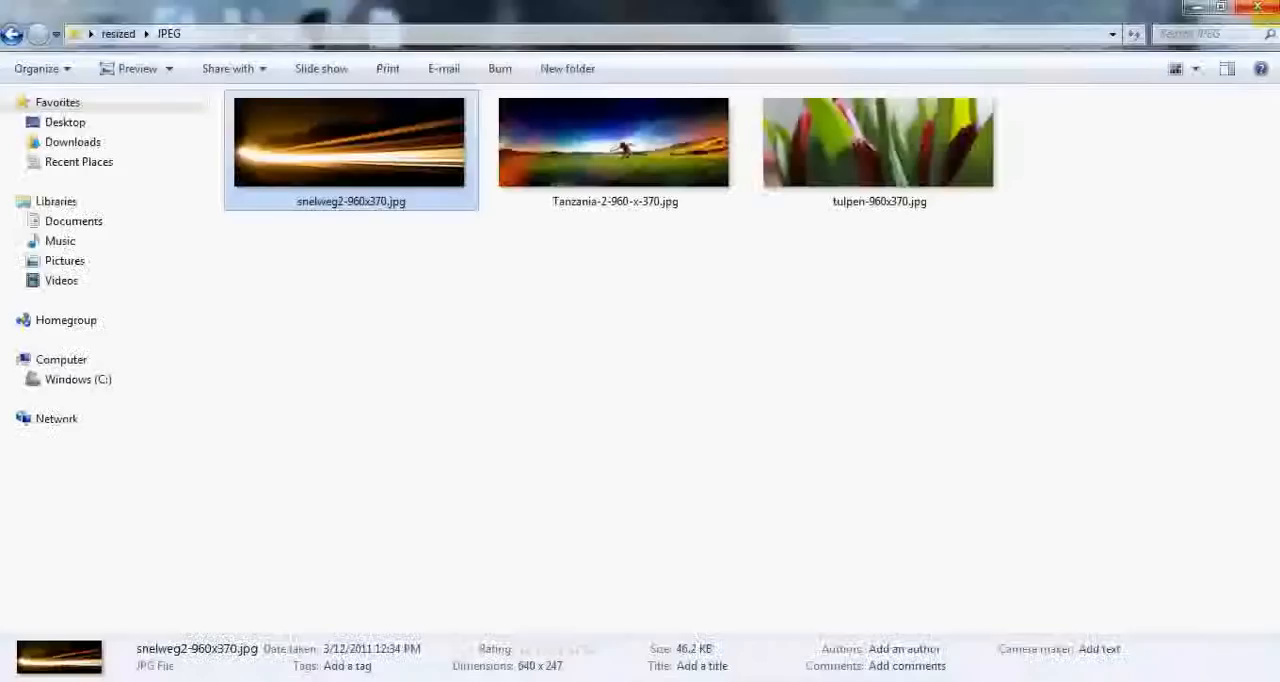
left_click(870, 318)
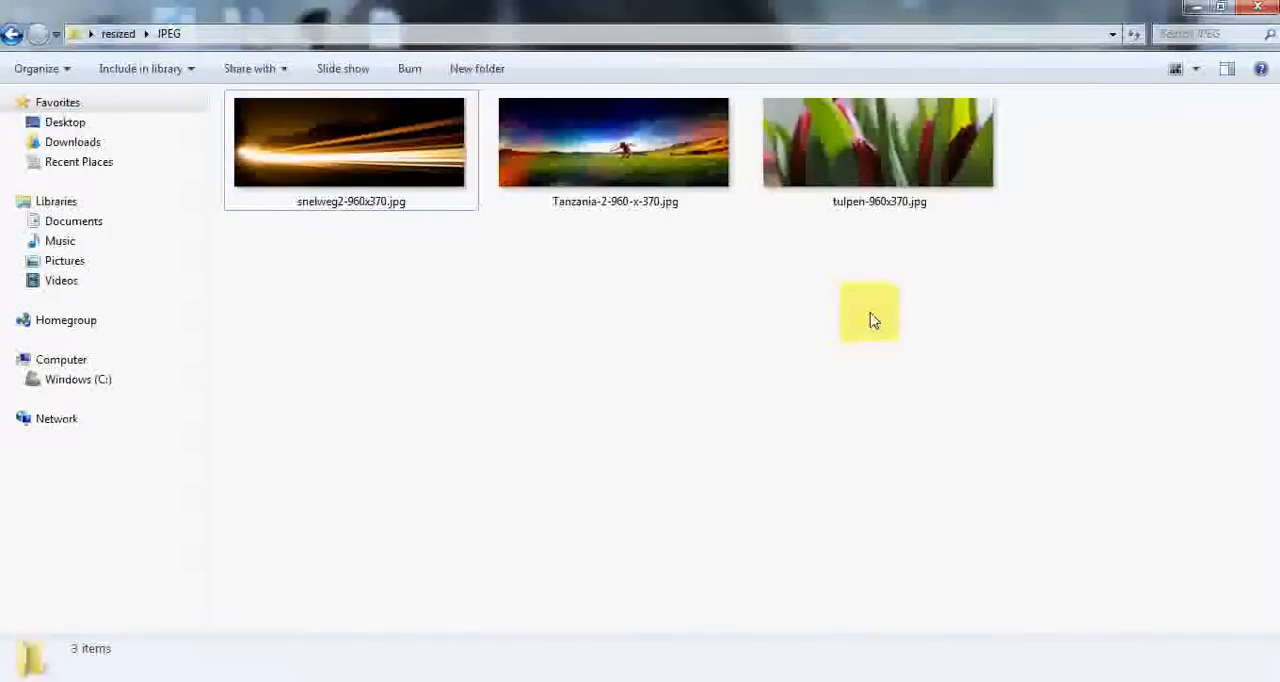